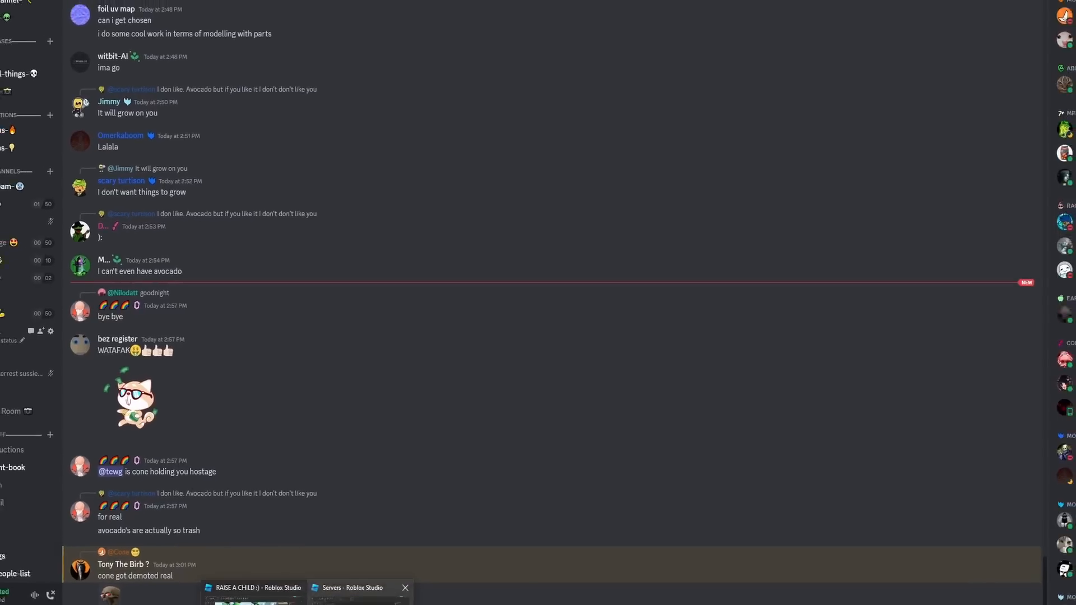
Switch from Discord to the RAISE A CHILD place in Roblox Studio.
left_click(259, 587)
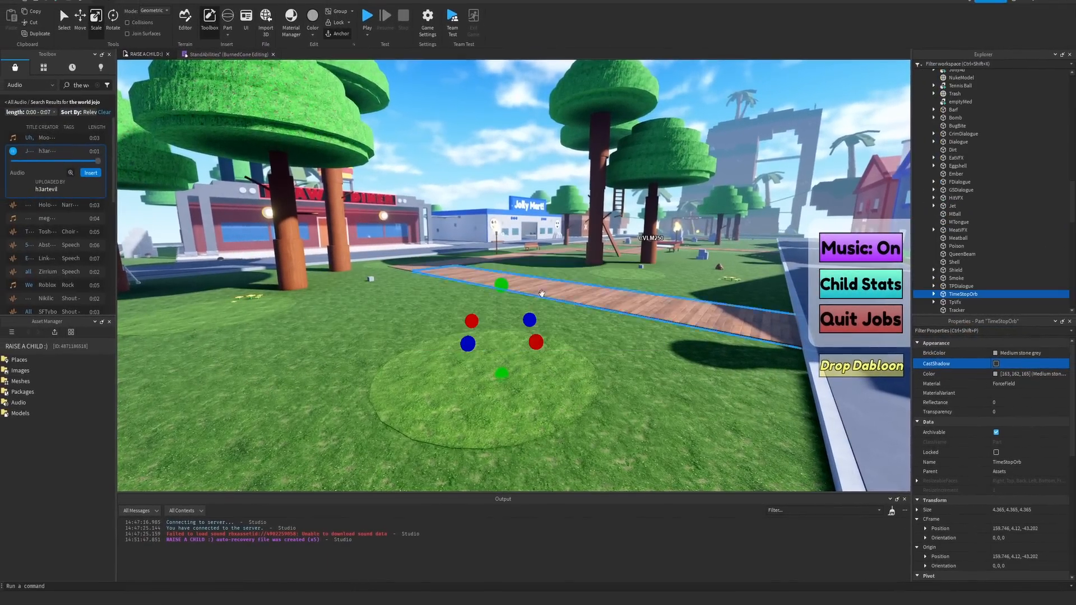
Begin an 'if Player' check in PlayerScript's StandEvent server handler.
left_click(295, 5)
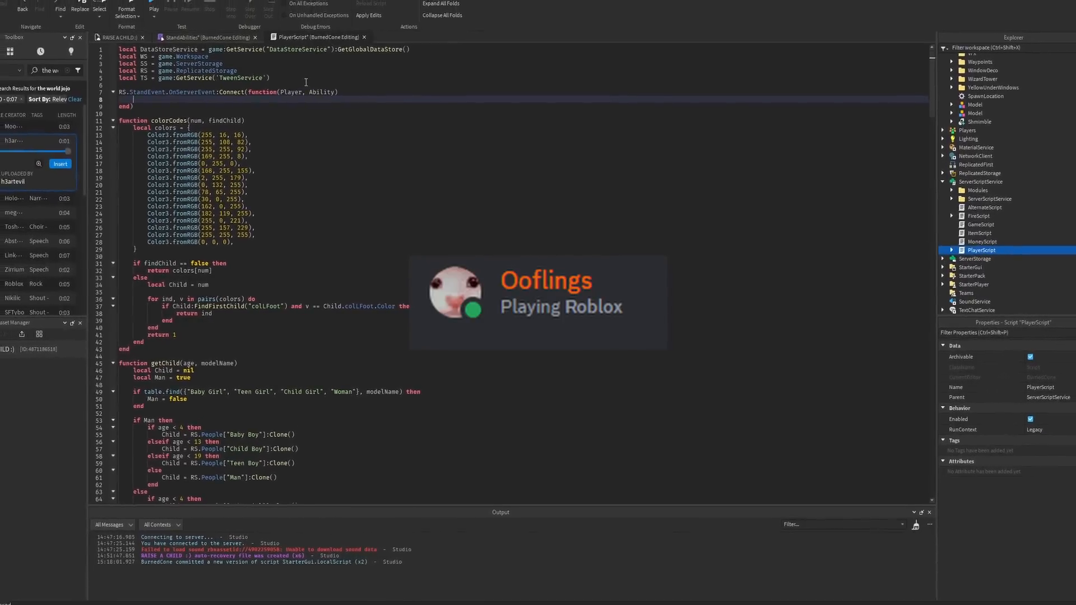
type("if Player")
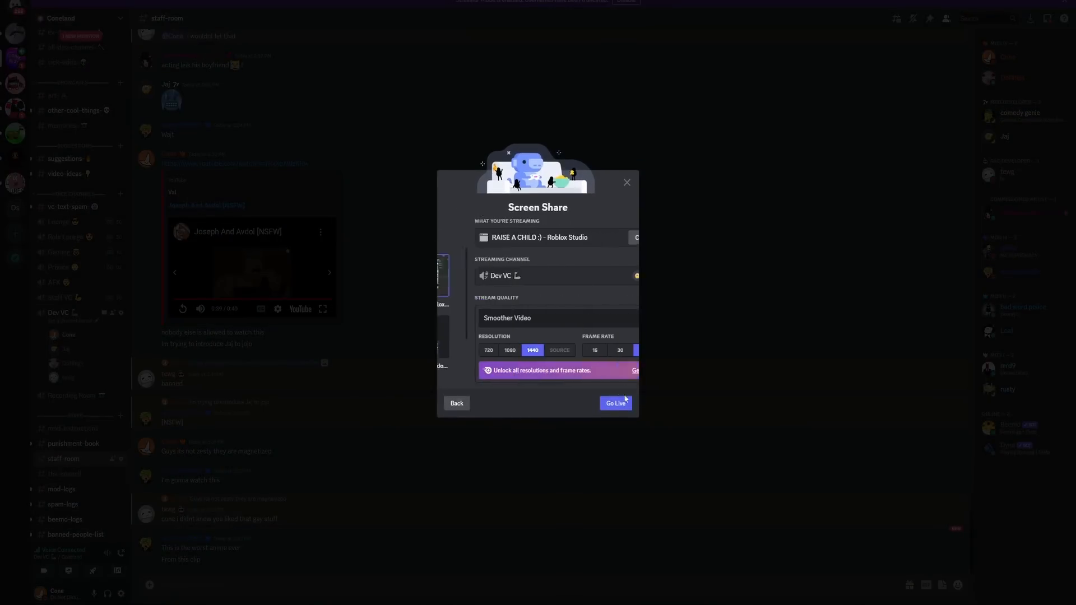
left_click(615, 404)
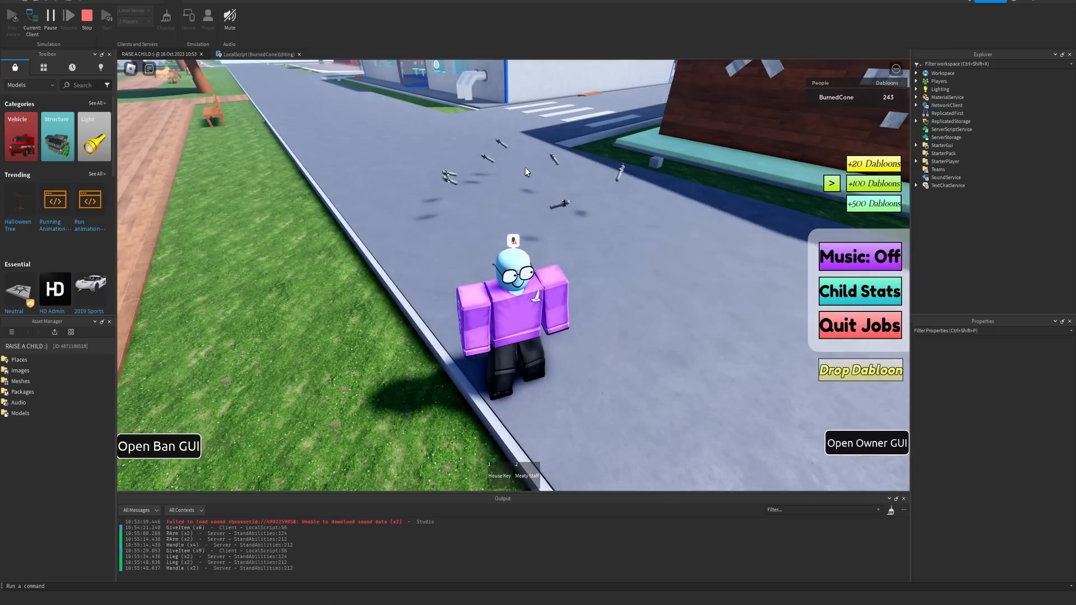
Walk the character around the scattered items on the road during the play test.
left_click(860, 256)
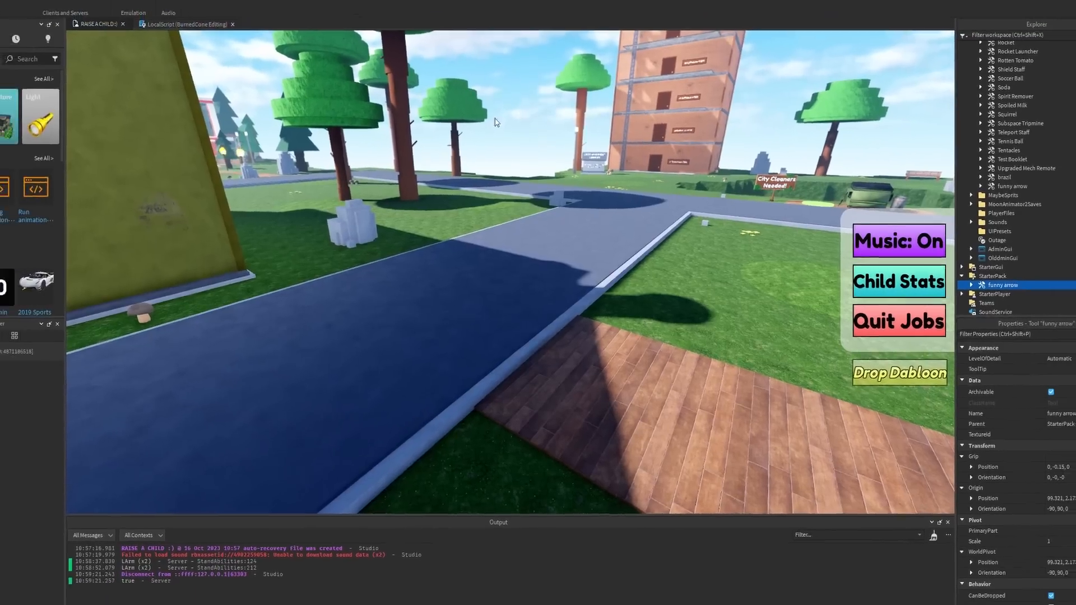
Stop the play test with the 'funny arrow' Tool placed in StarterPack.
left_click(17, 3)
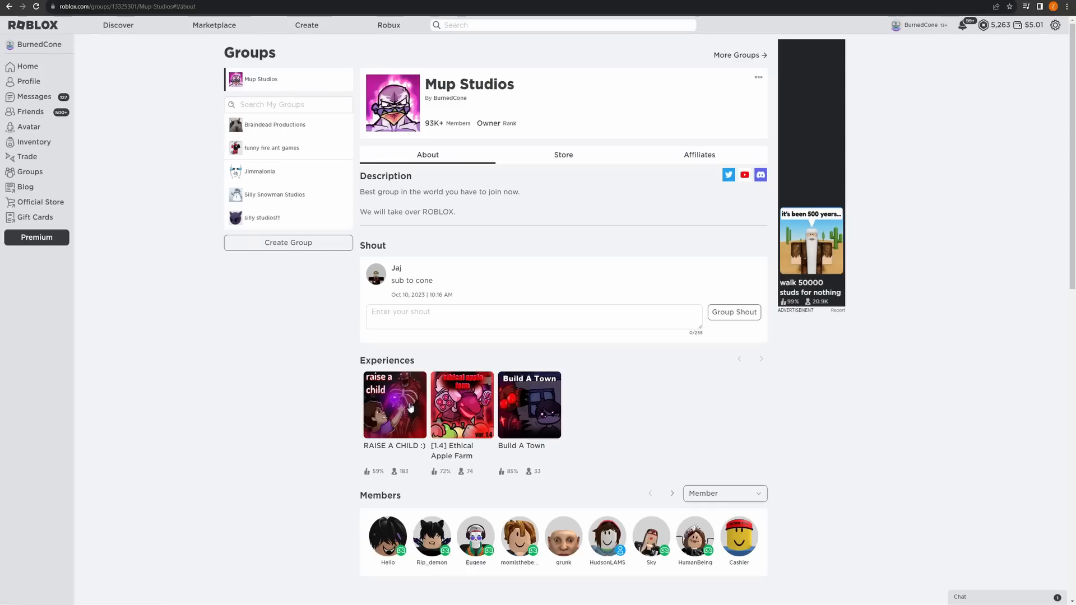
Open the RAISE A CHILD experience tile on the Mup Studios group page.
left_click(394, 405)
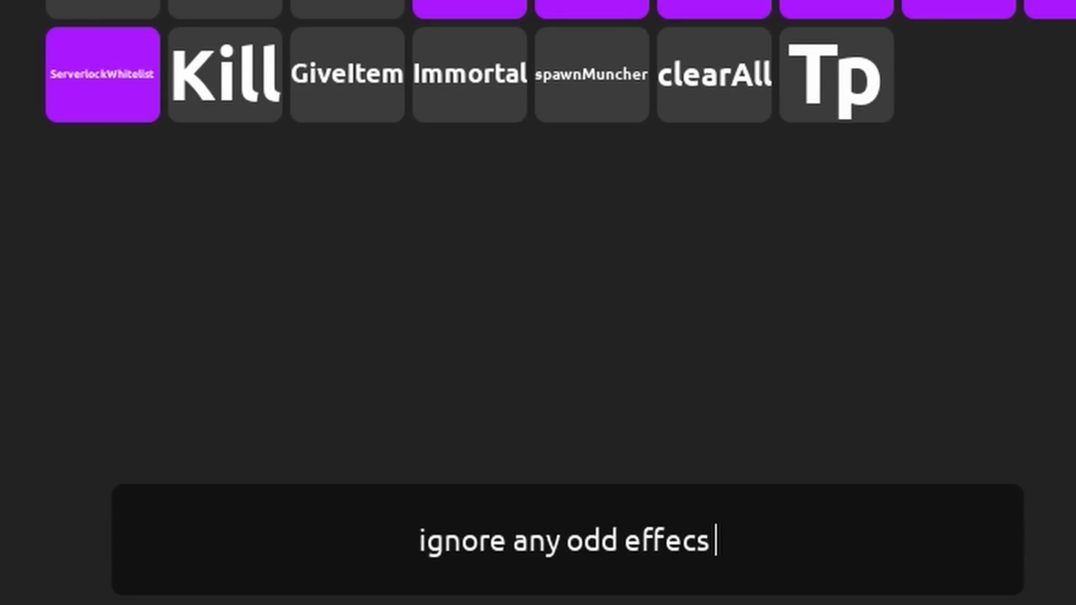
Draft an announcement telling players to ignore odd effects while things are experimental.
type("im")
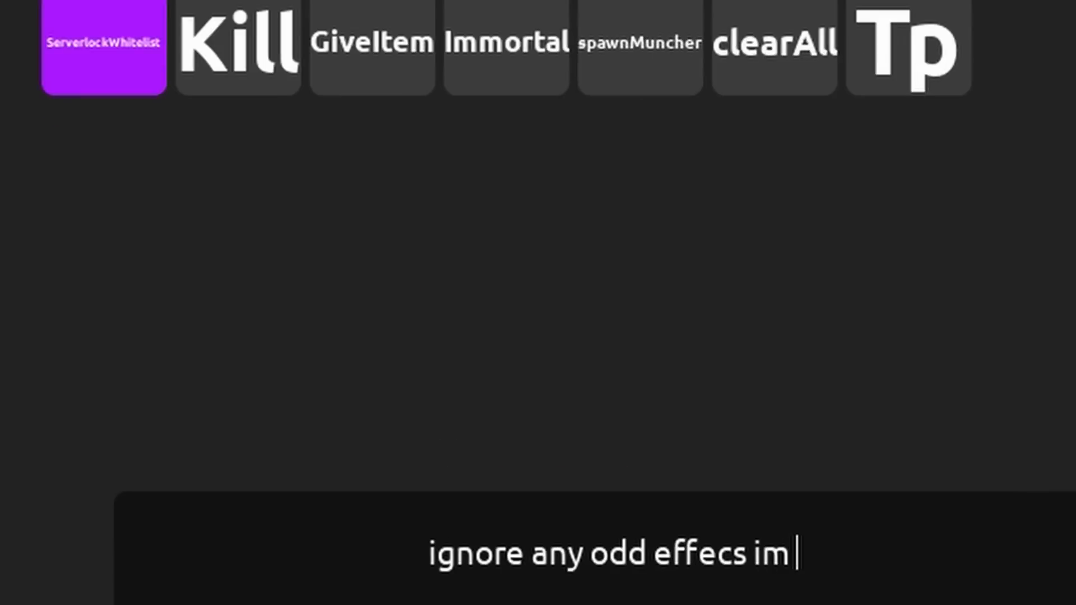
type("experim")
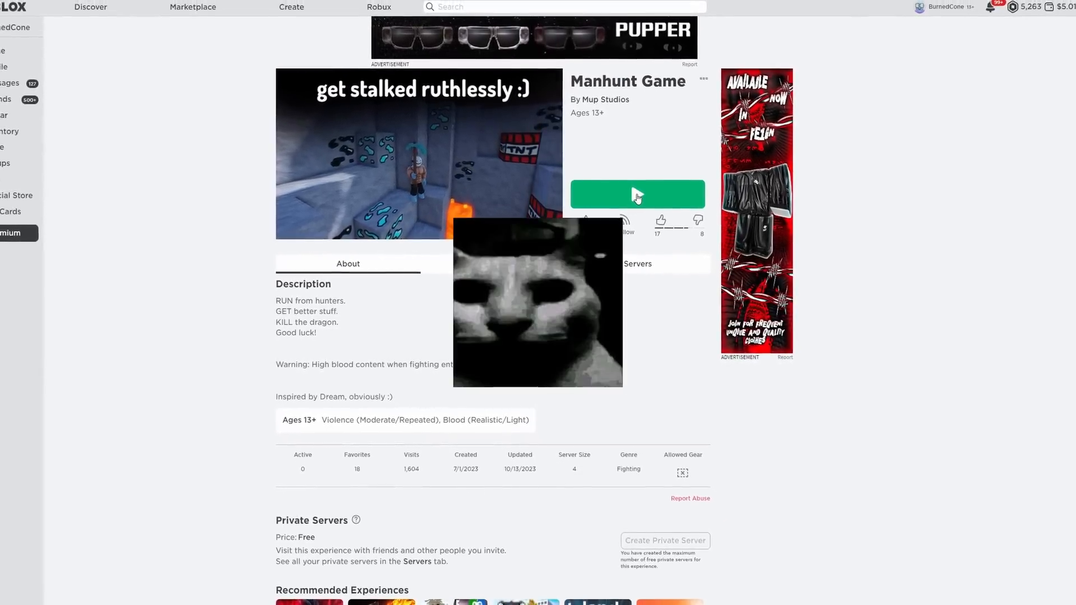
Launch Manhunt Game from its Mup Studios experience page.
left_click(637, 194)
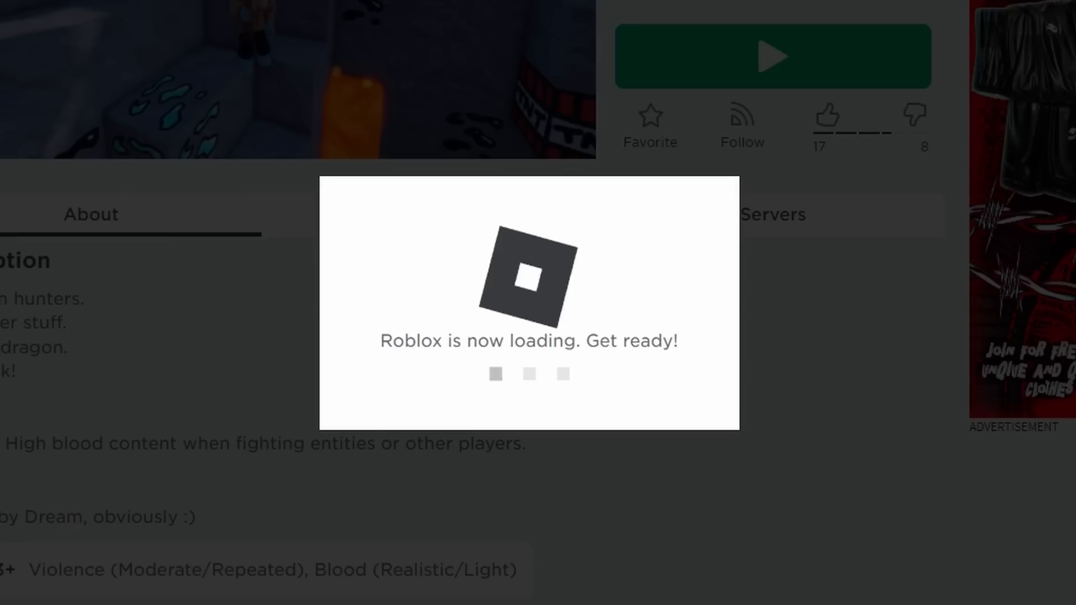